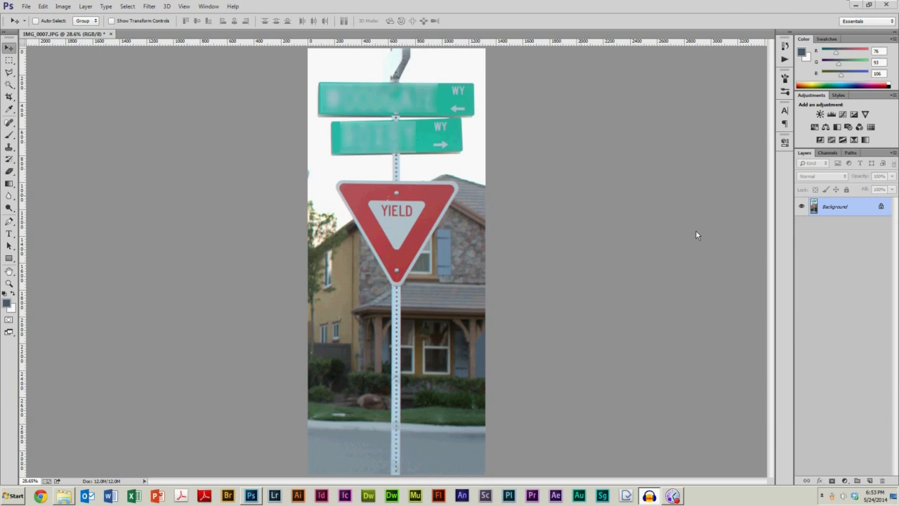
{"action": "mouse_move", "coordinate": [695, 233]}
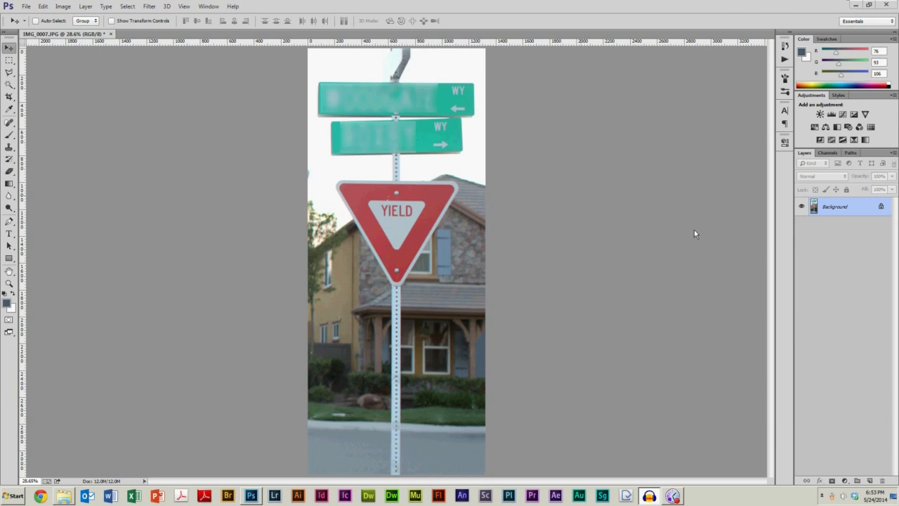
{"action": "mouse_move", "coordinate": [699, 230]}
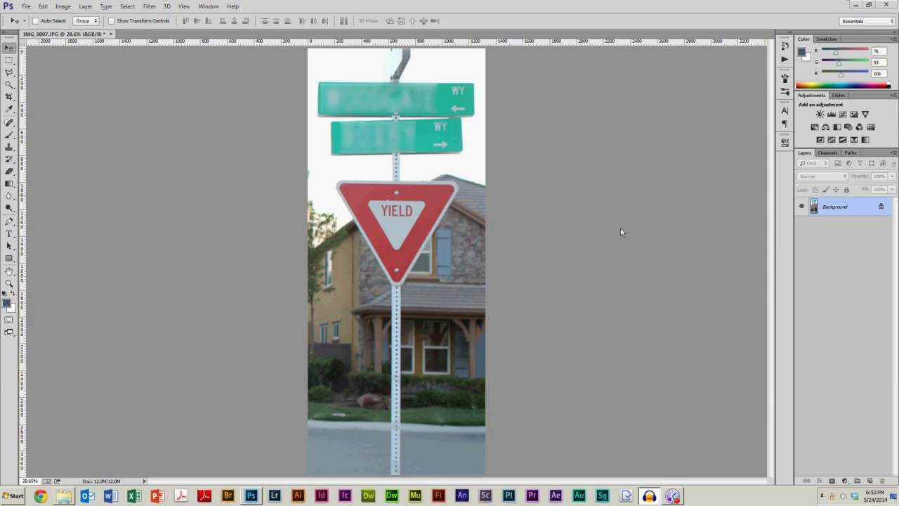
{"action": "mouse_move", "coordinate": [435, 212]}
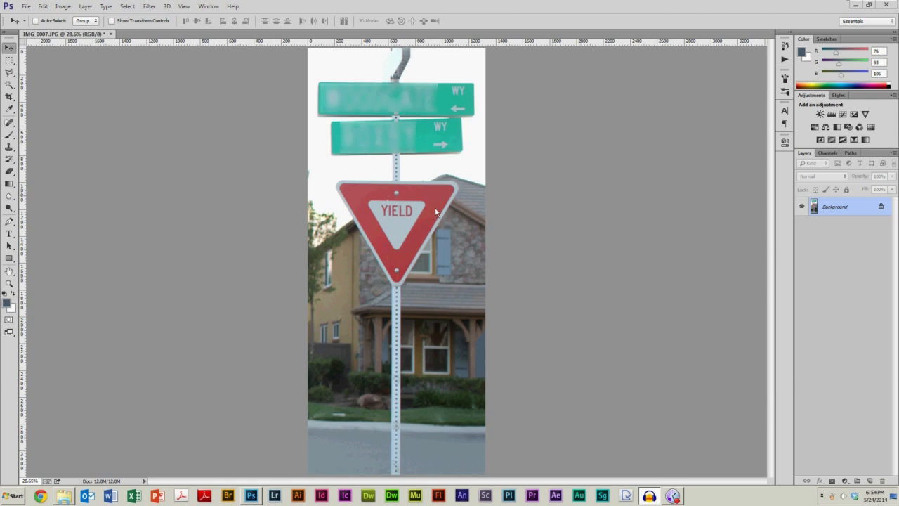
{"action": "mouse_move", "coordinate": [400, 137]}
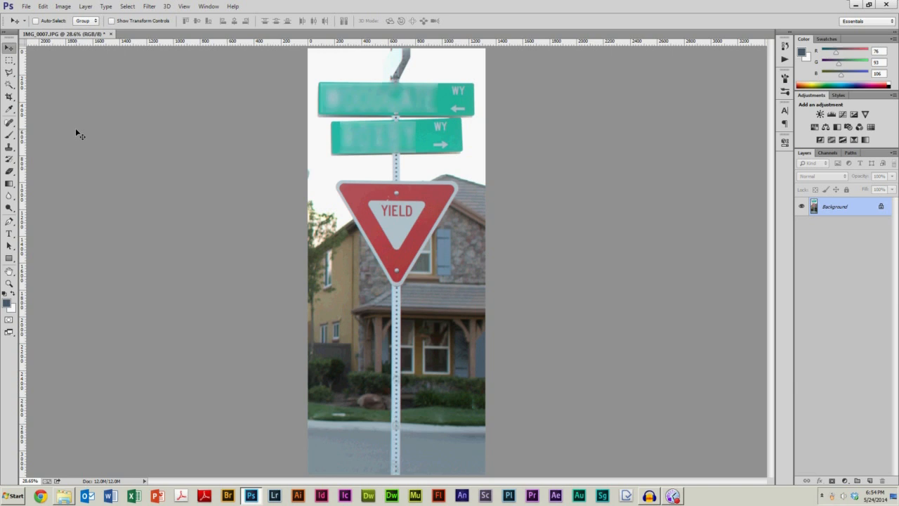
{"action": "mouse_move", "coordinate": [9, 86]}
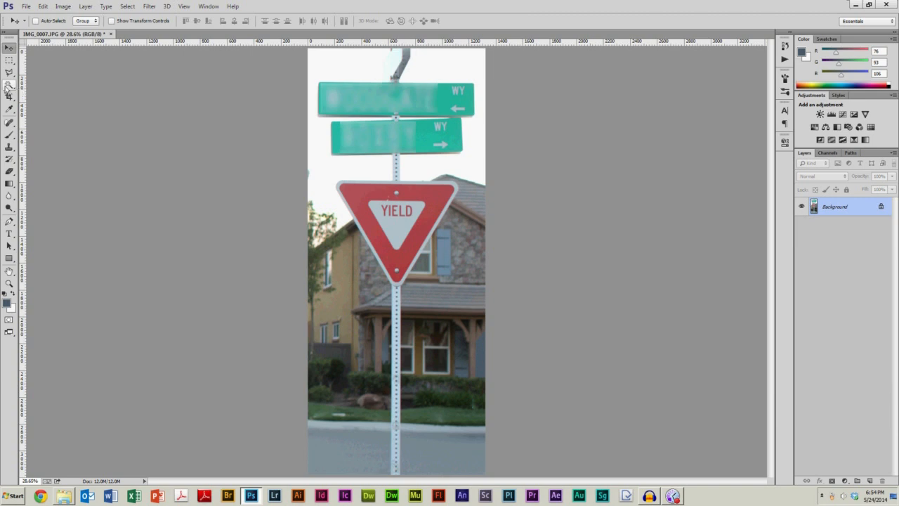
Step: Switch from the Quick Selection tool group to the Magic Wand Tool
{"action": "right_click", "coordinate": [9, 92]}
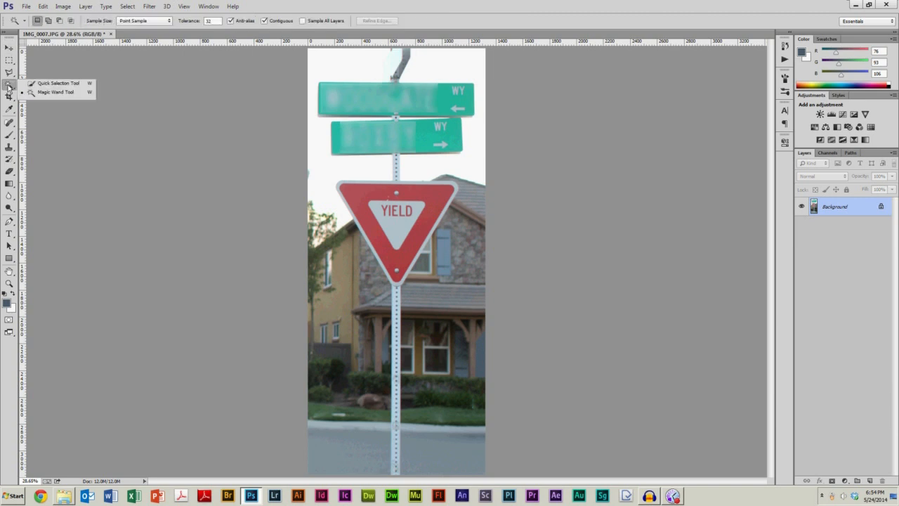
{"action": "mouse_move", "coordinate": [49, 103]}
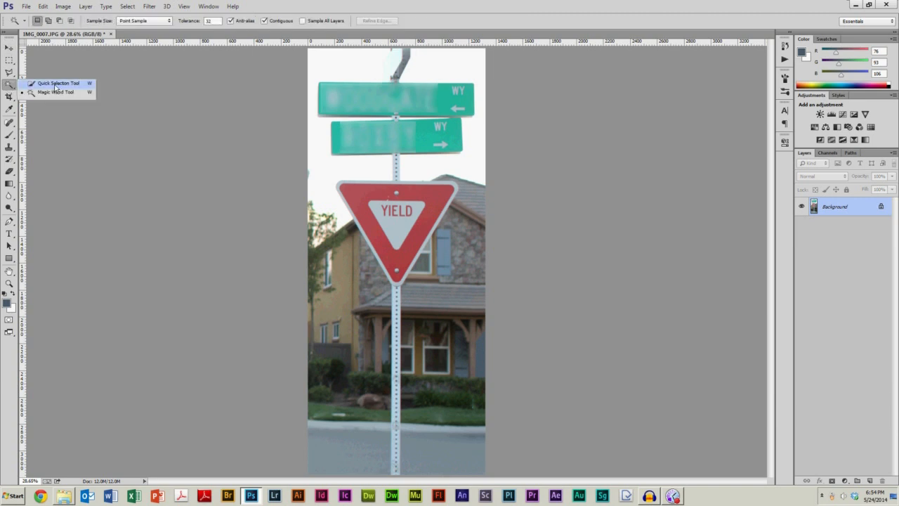
{"action": "mouse_move", "coordinate": [84, 86]}
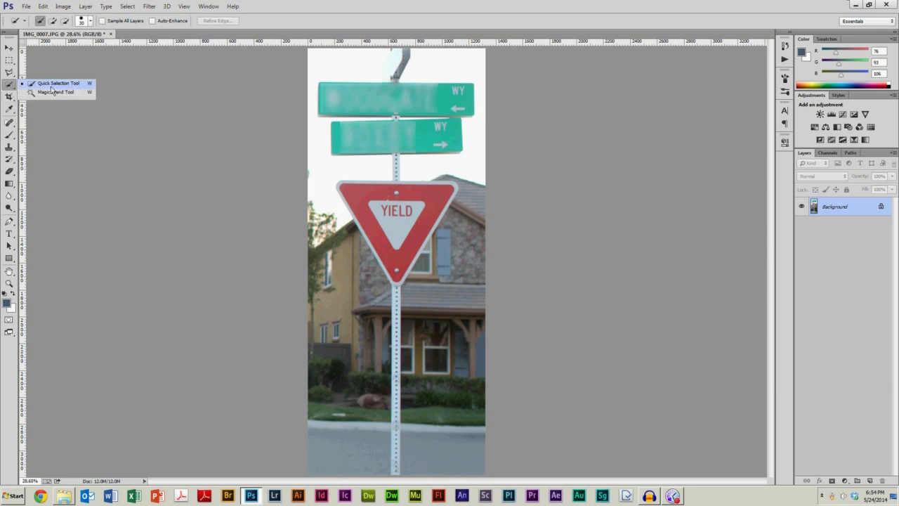
{"action": "mouse_move", "coordinate": [73, 99]}
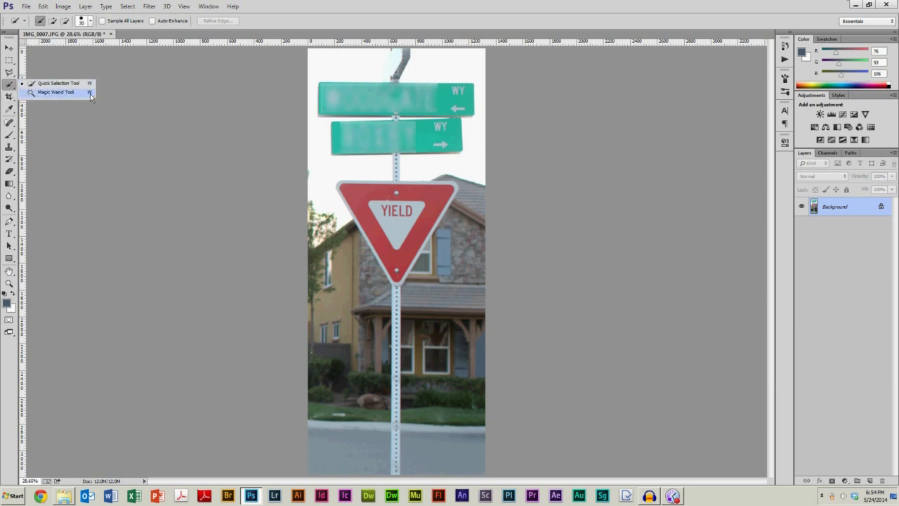
{"action": "left_click", "coordinate": [63, 91]}
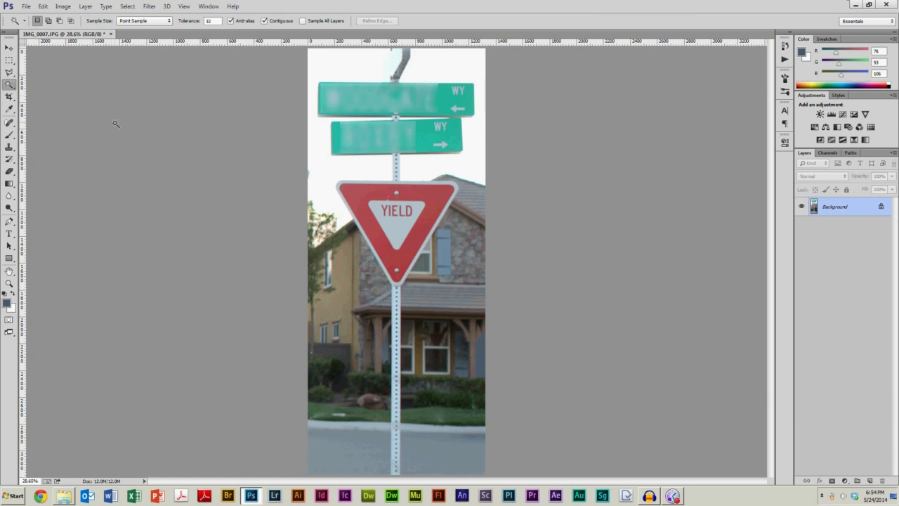
{"action": "mouse_move", "coordinate": [434, 196]}
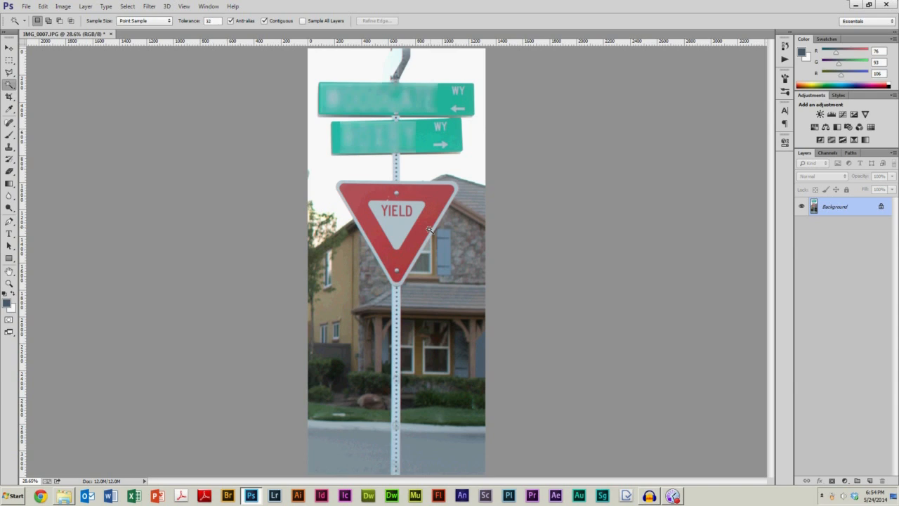
Step: Select the yield sign's red border with the Magic Wand and pick yellow as the fill colour
{"action": "left_click", "coordinate": [428, 230]}
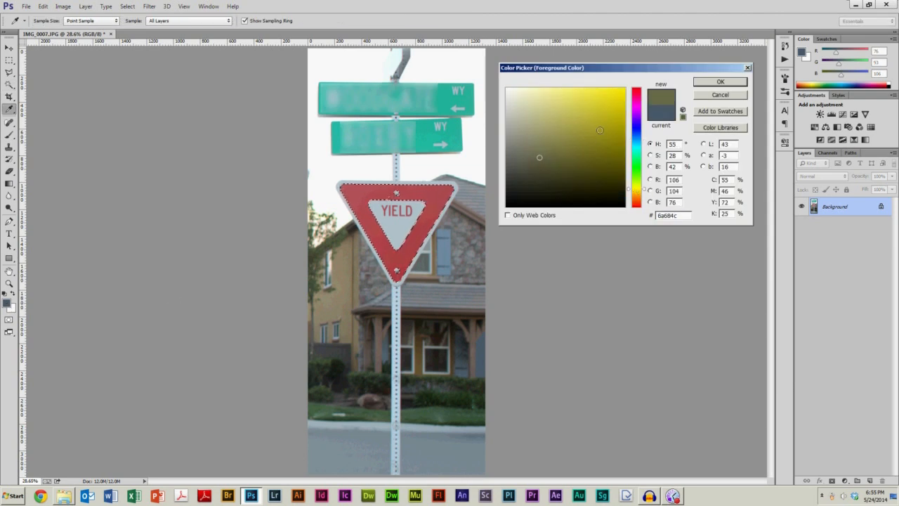
{"action": "left_click", "coordinate": [720, 82]}
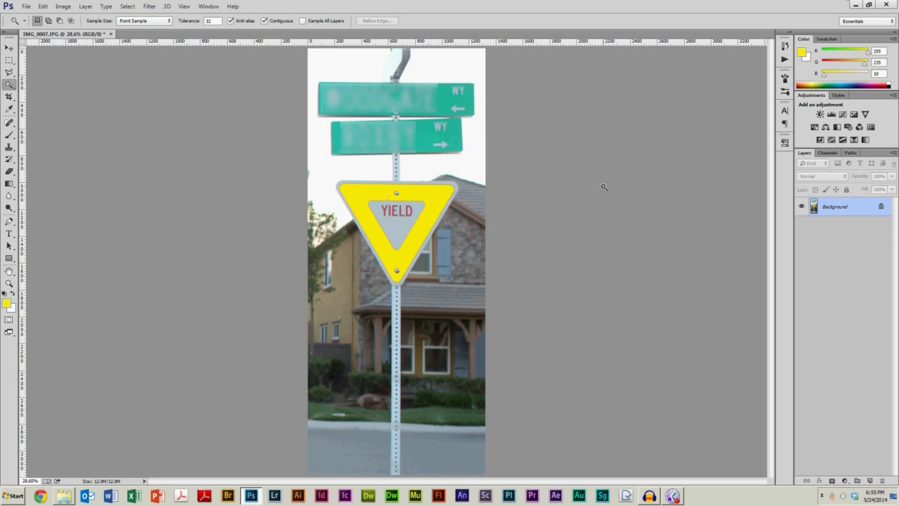
{"action": "mouse_move", "coordinate": [379, 189]}
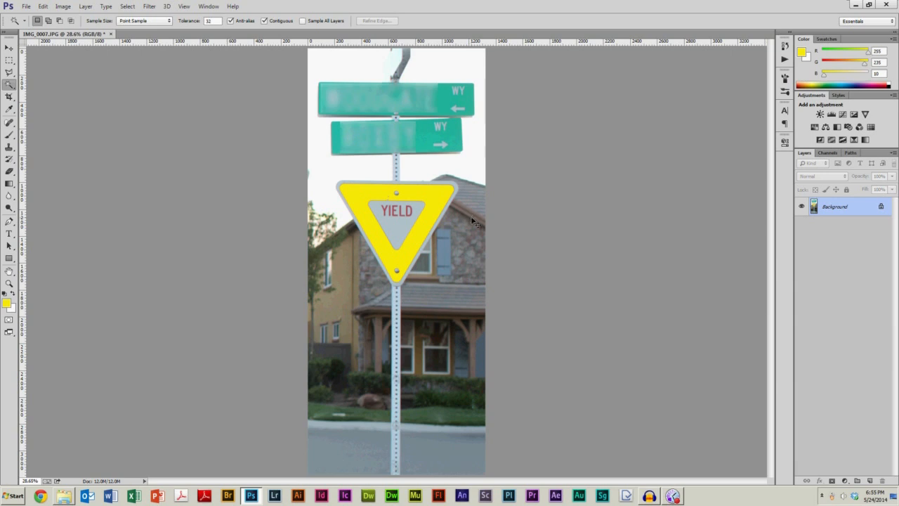
Step: Revert the yellow fill and reselect the yield sign's red area with the Magic Wand
{"action": "left_click", "coordinate": [397, 224]}
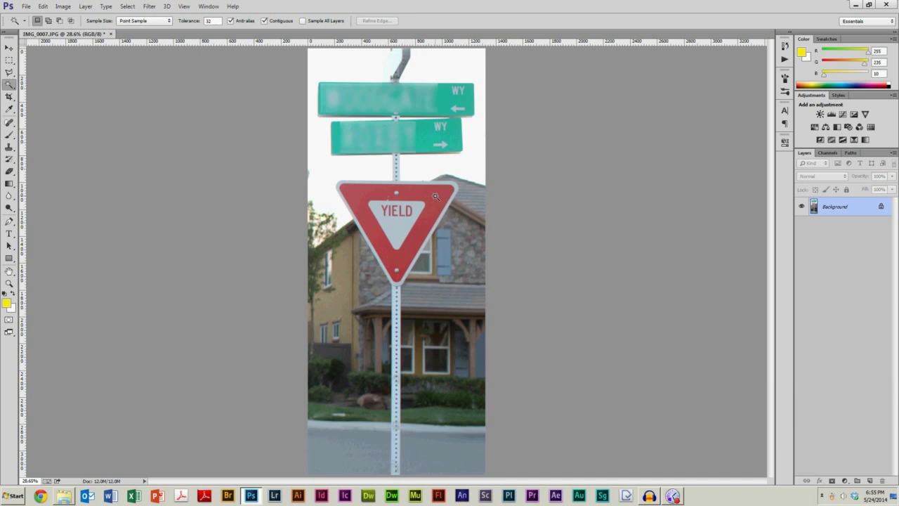
{"action": "left_click", "coordinate": [437, 197]}
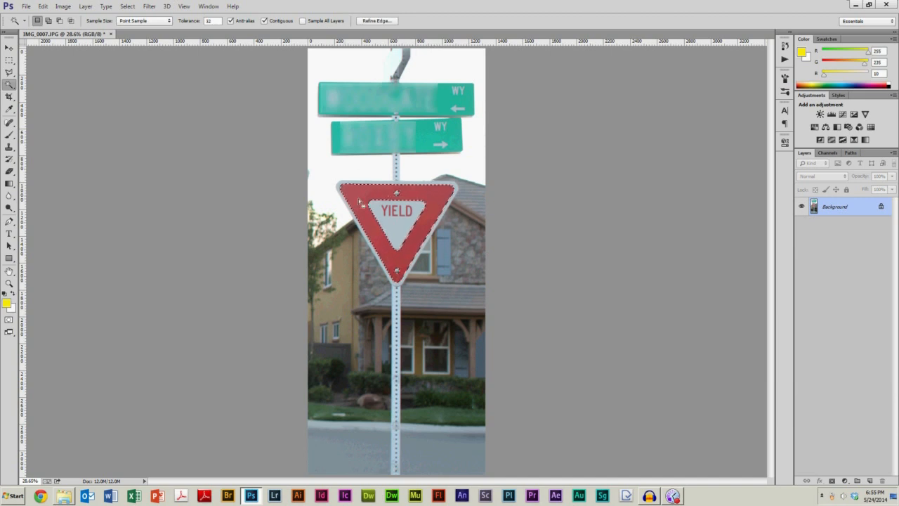
{"action": "mouse_move", "coordinate": [438, 202]}
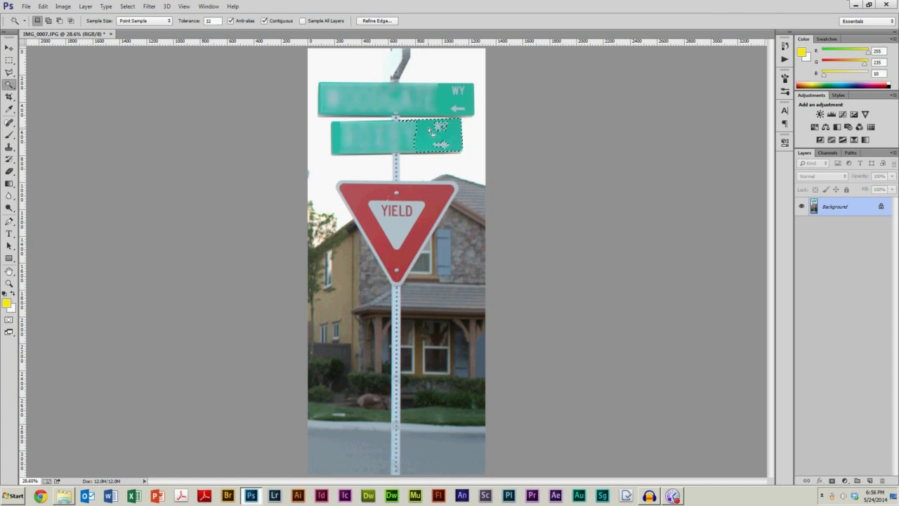
{"action": "mouse_move", "coordinate": [439, 136]}
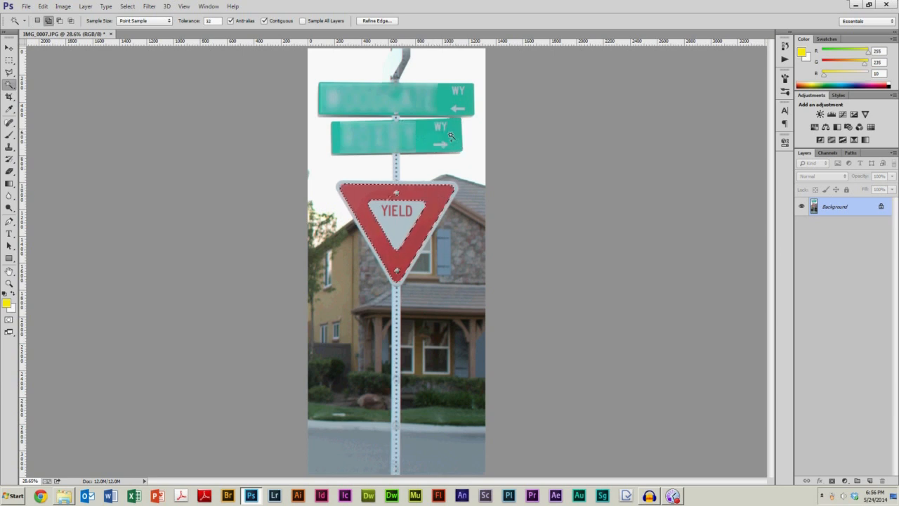
{"action": "left_click", "coordinate": [440, 135]}
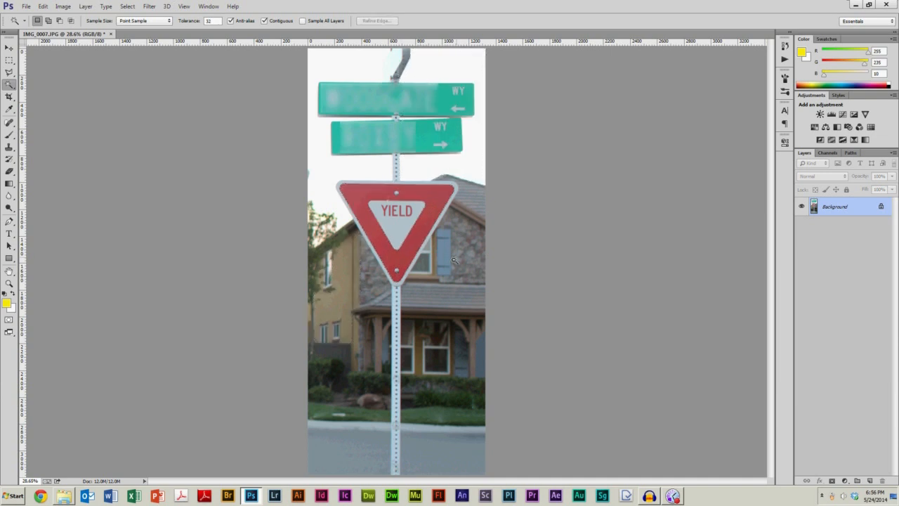
{"action": "mouse_move", "coordinate": [432, 234]}
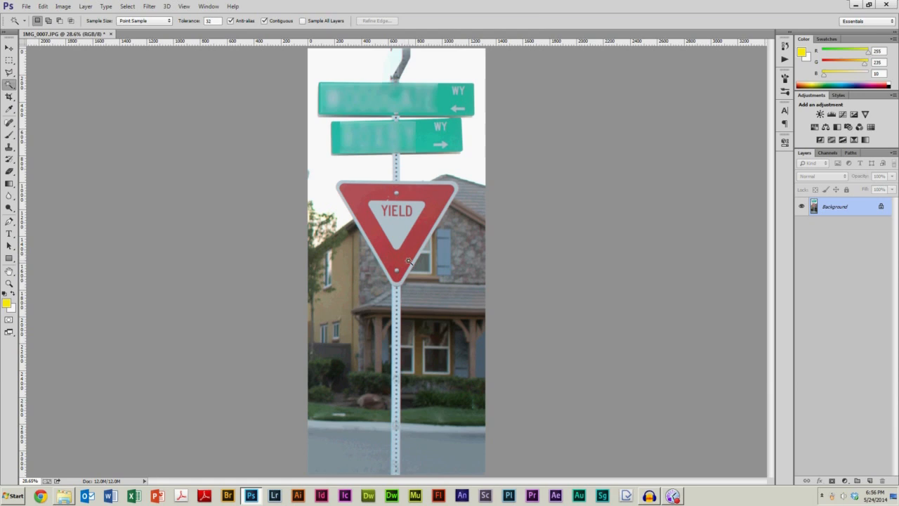
{"action": "mouse_move", "coordinate": [475, 159]}
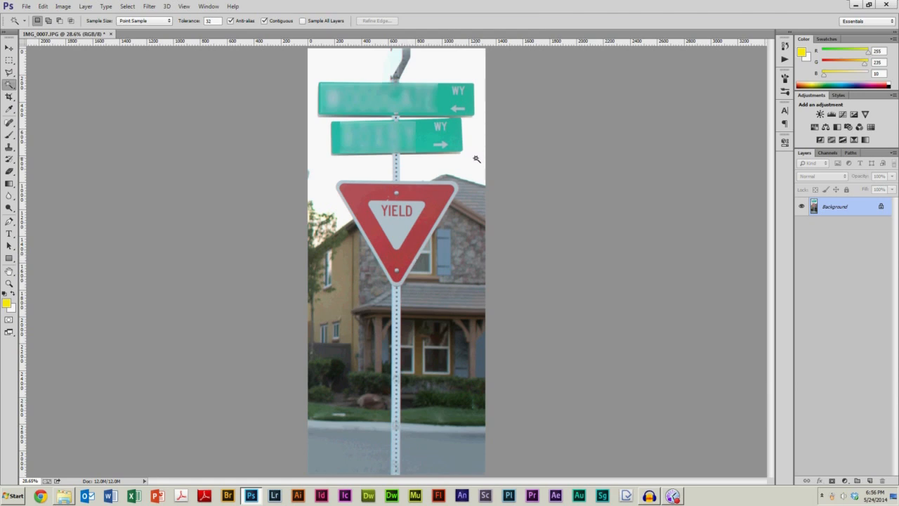
{"action": "mouse_move", "coordinate": [435, 195]}
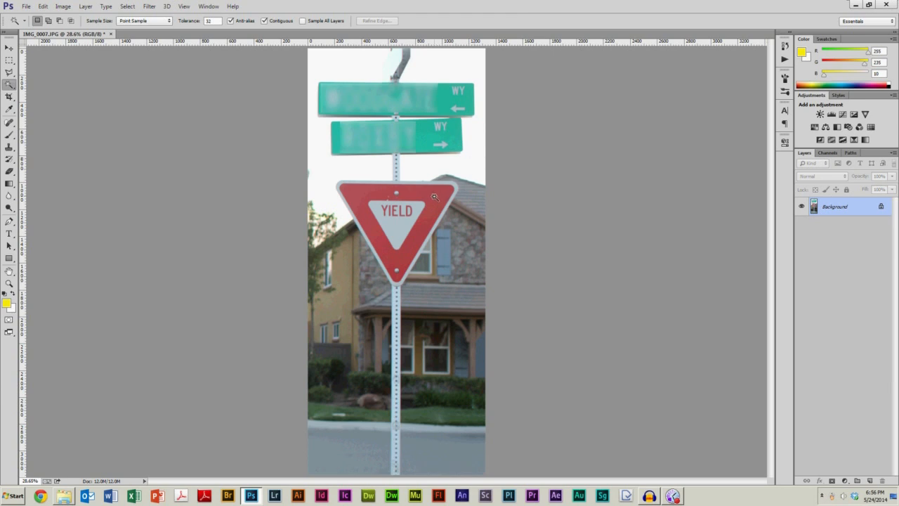
{"action": "mouse_move", "coordinate": [56, 211]}
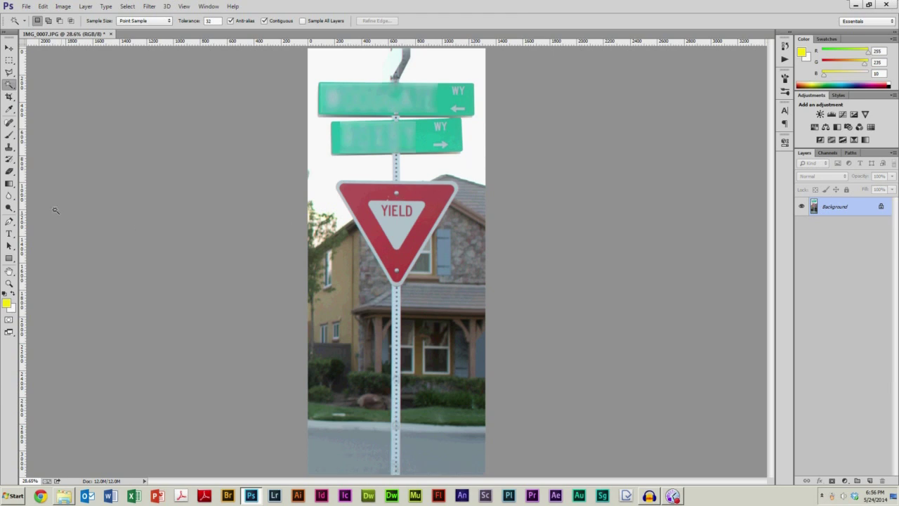
{"action": "mouse_move", "coordinate": [354, 196]}
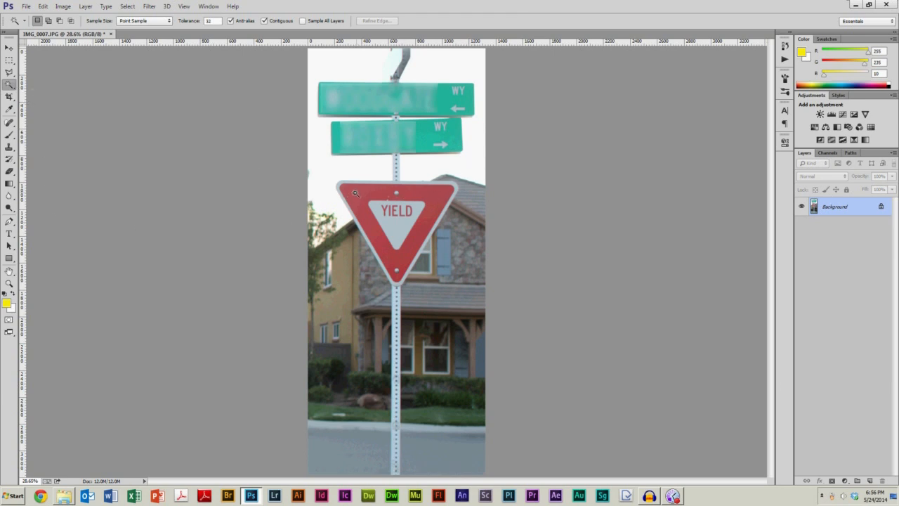
Step: Return to the Magic Wand in the selection tool group
{"action": "left_click", "coordinate": [9, 92]}
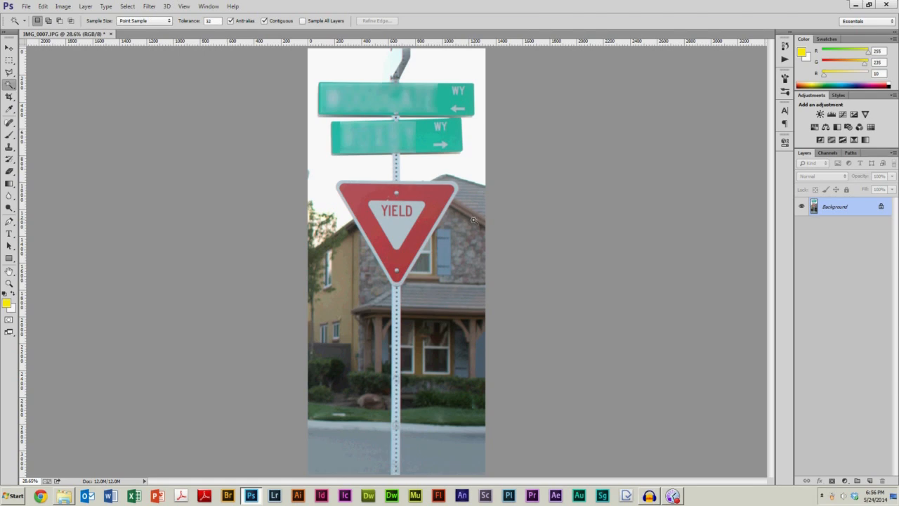
{"action": "mouse_move", "coordinate": [342, 416]}
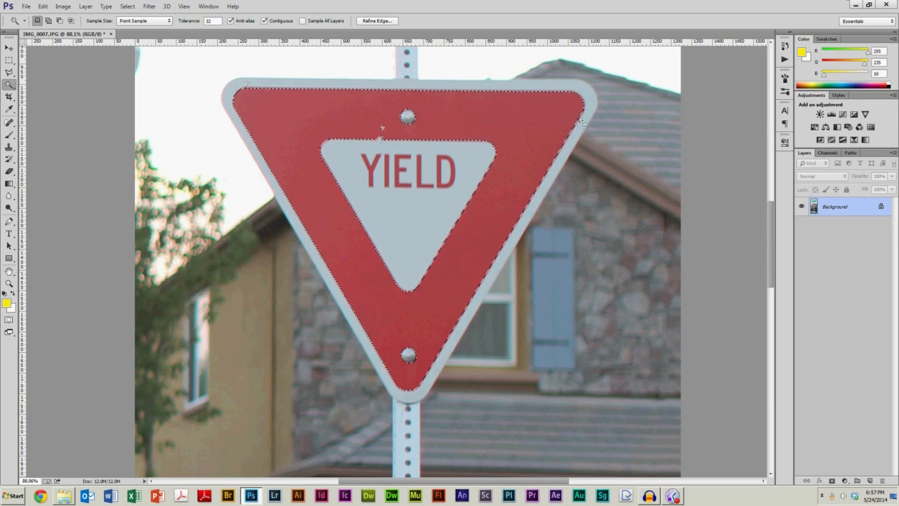
Step: Deselect the red sign with Ctrl+D and test Magic Wand clicks on the tree
{"action": "key", "text": "Ctrl+D"}
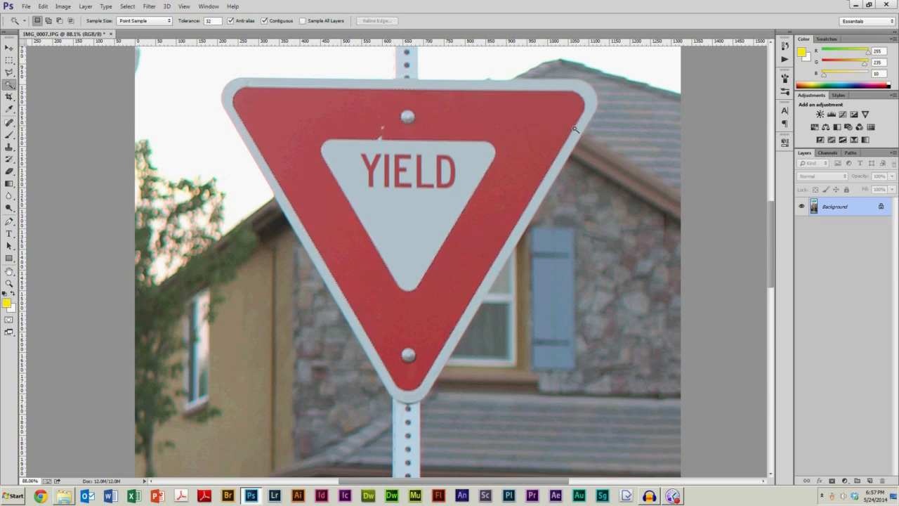
{"action": "mouse_move", "coordinate": [530, 204]}
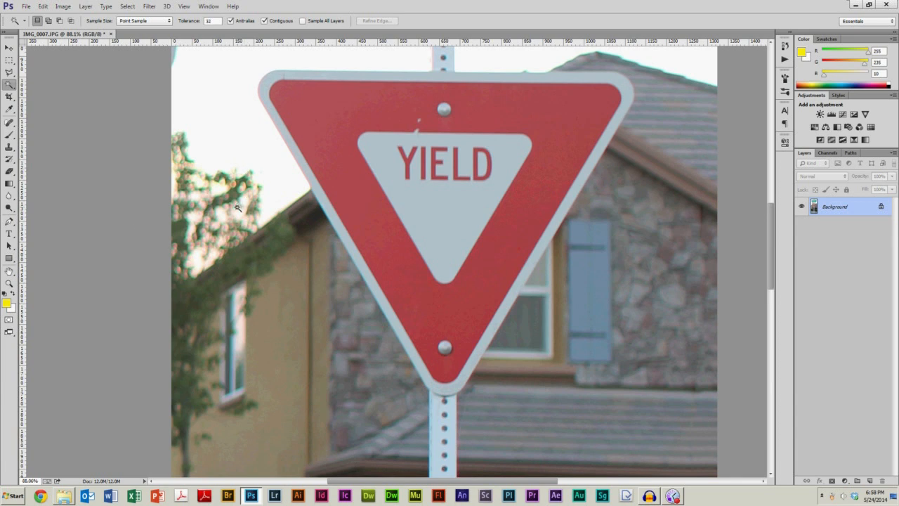
{"action": "mouse_move", "coordinate": [232, 192]}
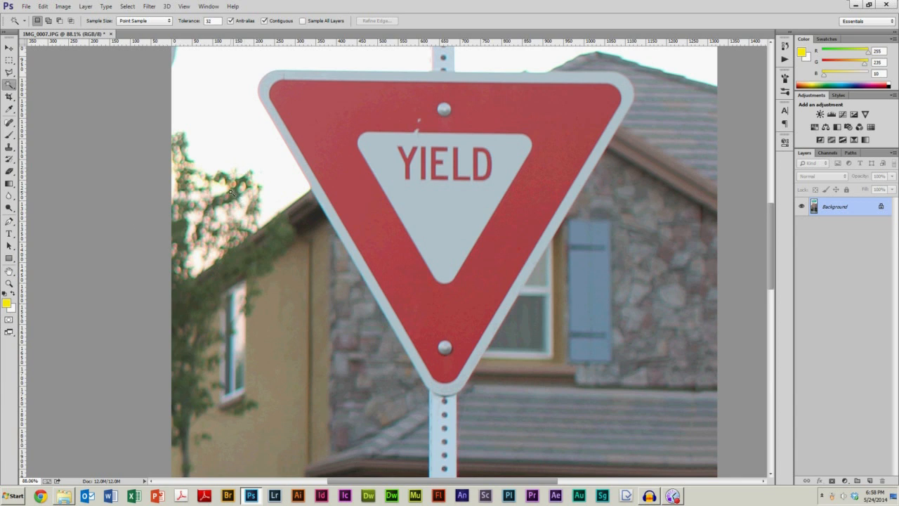
{"action": "left_click", "coordinate": [235, 199]}
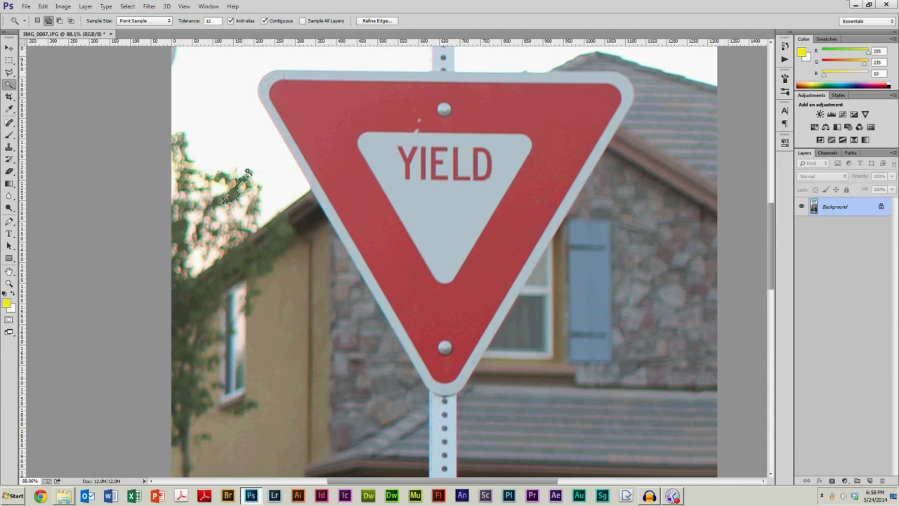
{"action": "left_click", "coordinate": [242, 179]}
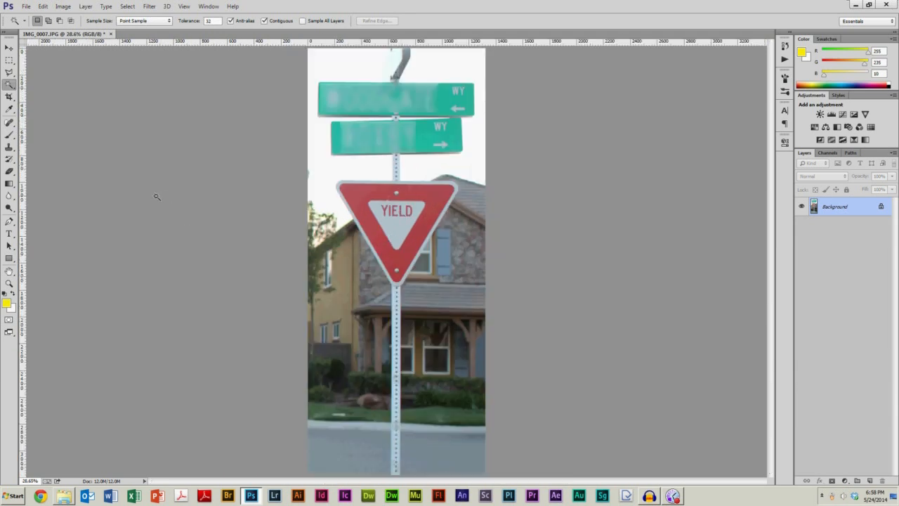
Step: Choose the Move tool from the Tools panel
{"action": "left_click", "coordinate": [9, 49]}
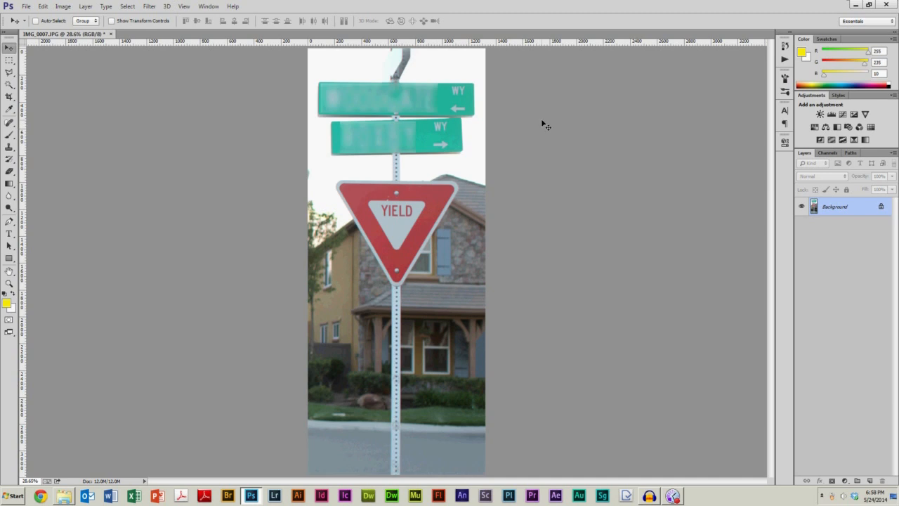
{"action": "mouse_move", "coordinate": [412, 167]}
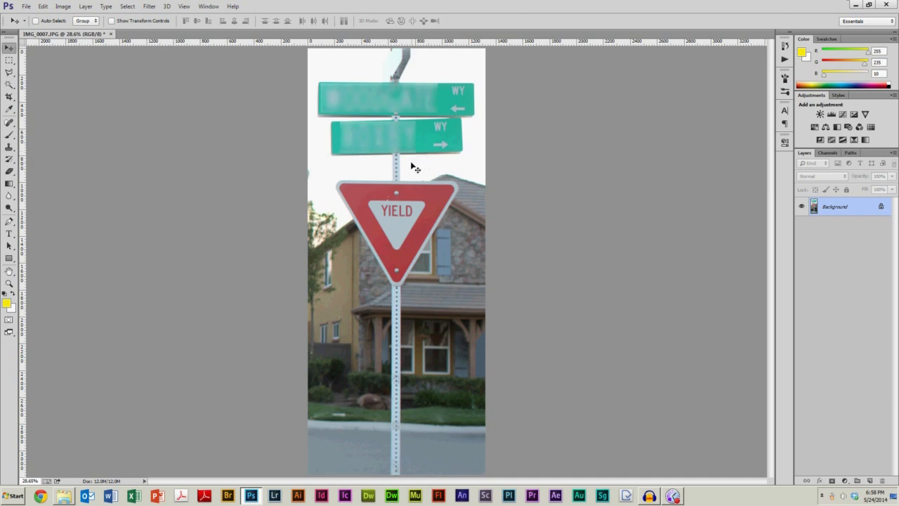
{"action": "mouse_move", "coordinate": [420, 167]}
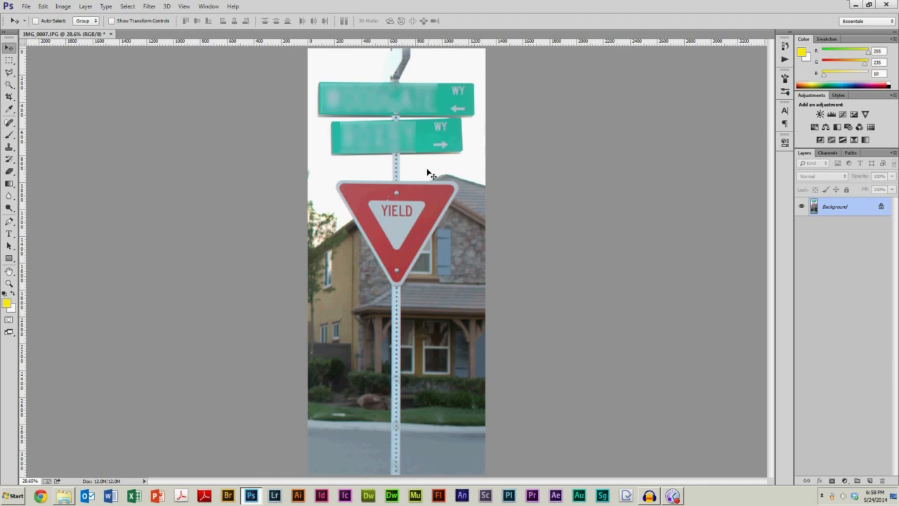
{"action": "mouse_move", "coordinate": [465, 156]}
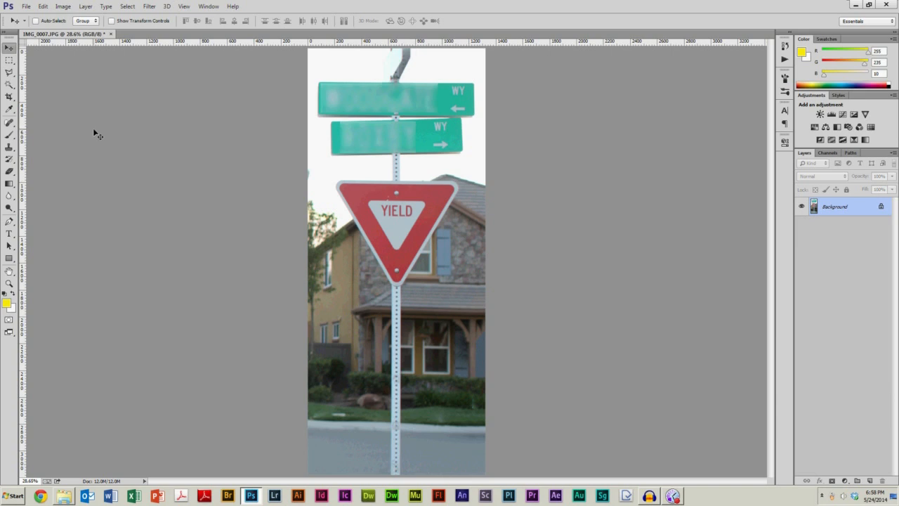
{"action": "mouse_move", "coordinate": [277, 224]}
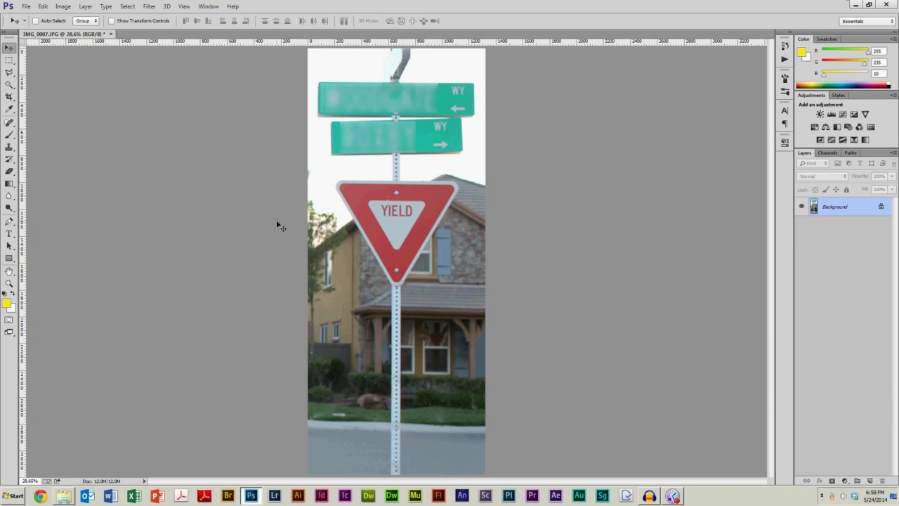
{"action": "mouse_move", "coordinate": [162, 136]}
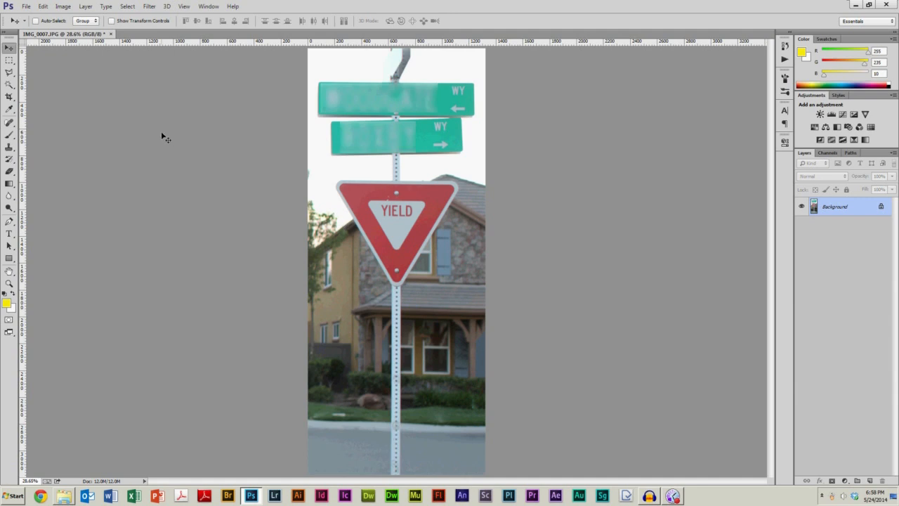
{"action": "mouse_move", "coordinate": [58, 76]}
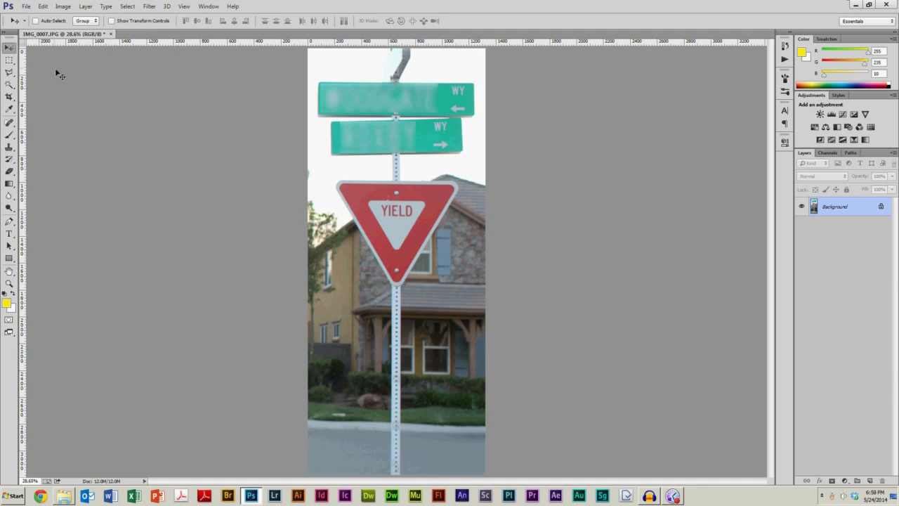
{"action": "mouse_move", "coordinate": [226, 188]}
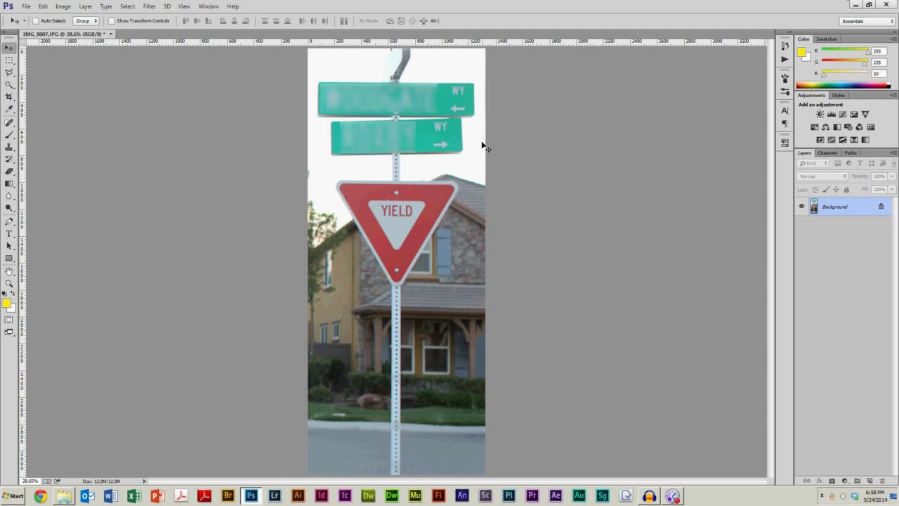
{"action": "mouse_move", "coordinate": [470, 129]}
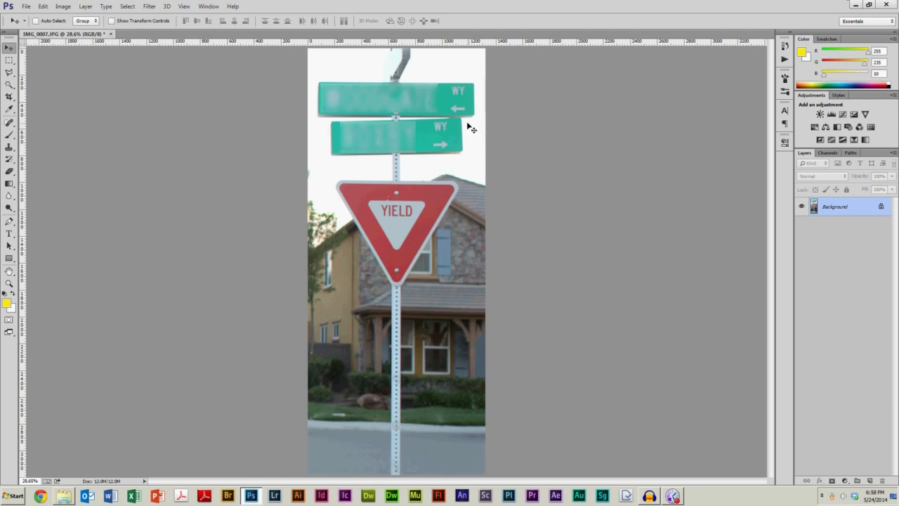